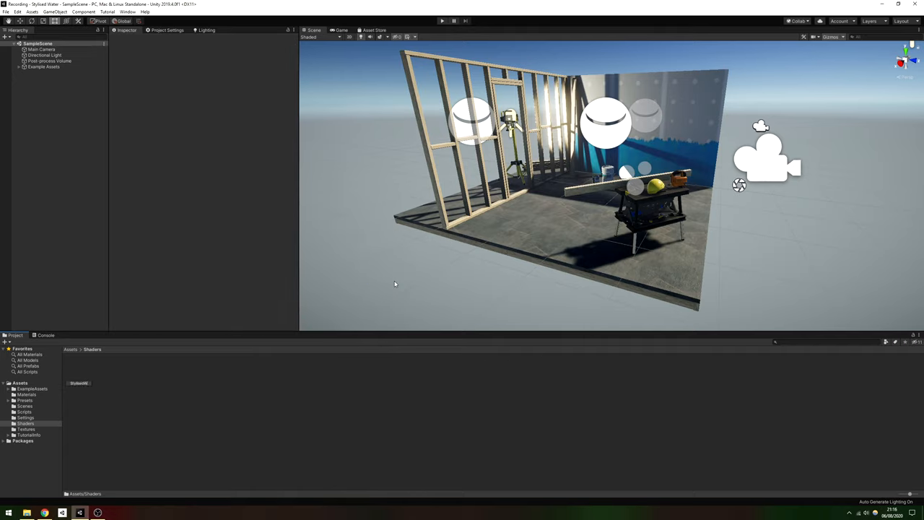
Step: Open the StylisedWater graph and set the Unlit Master Surface to Transparent
double_click(78, 382)
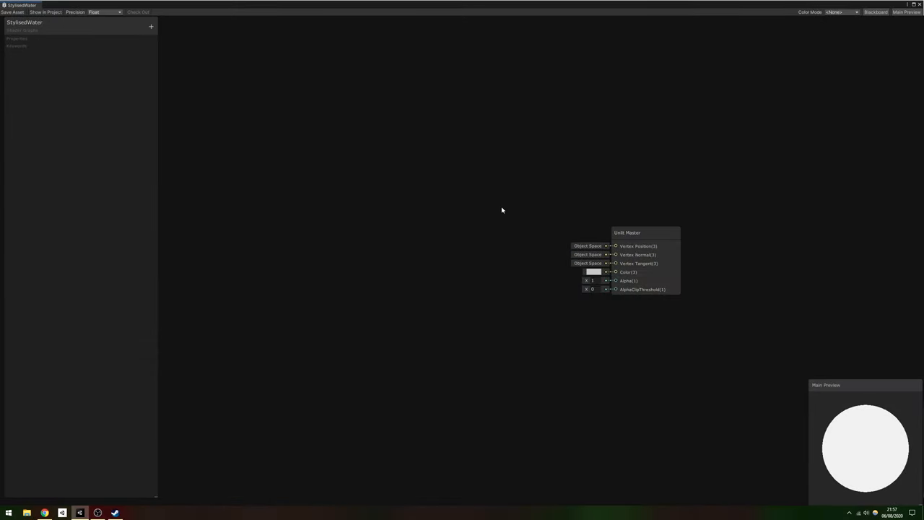
click(669, 233)
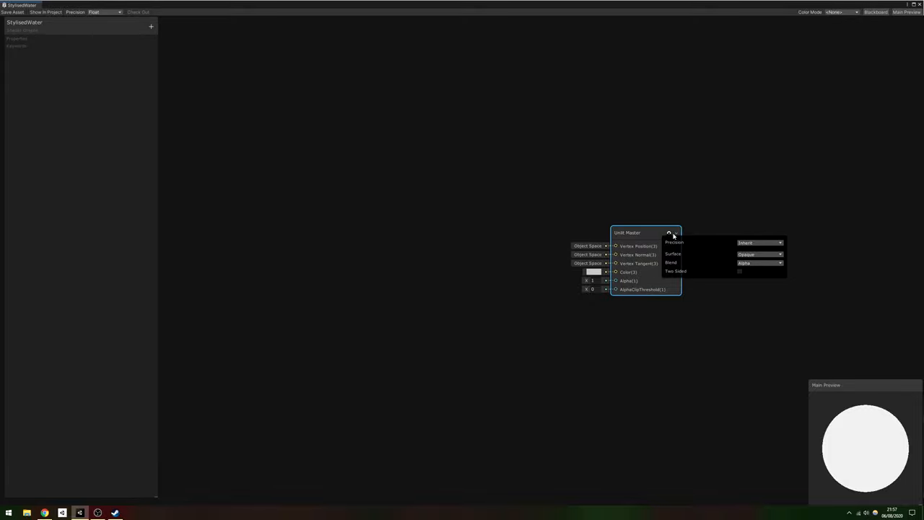
click(758, 254)
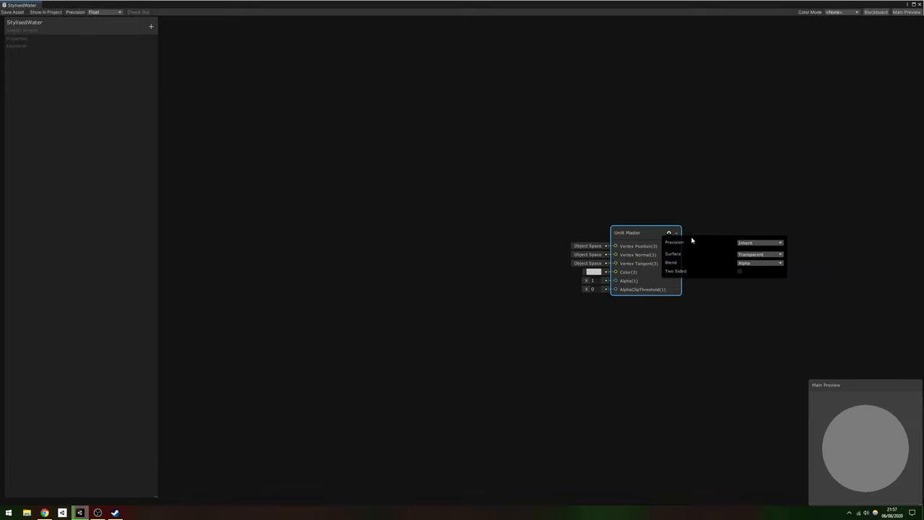
click(669, 232)
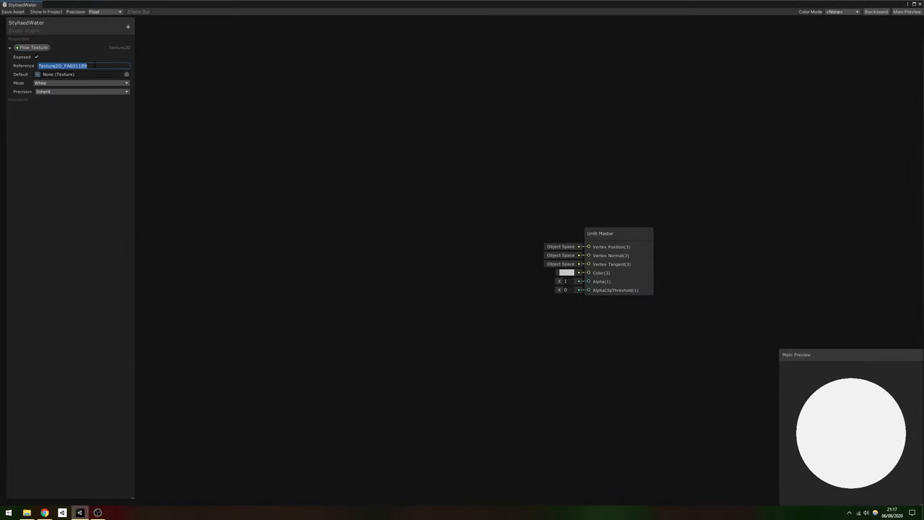
Step: Add properties _FlowTexture, _Size, Flow Strength and _FlowSpeed, with Flow Speed default 0.01
text(_FlowTexture)
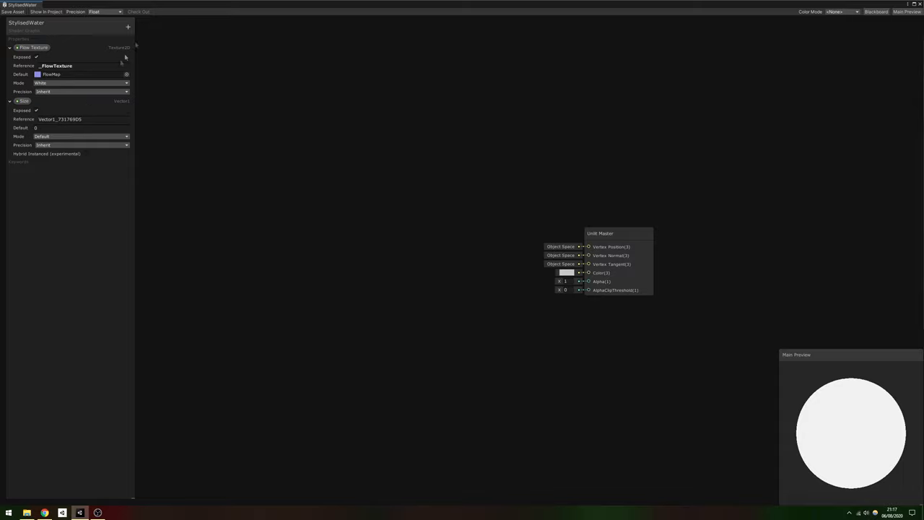
text(_Size)
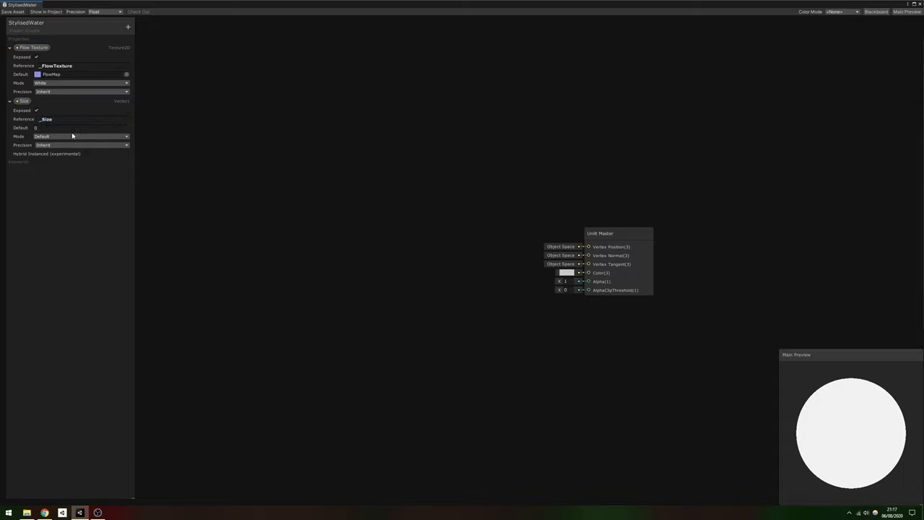
click(128, 27)
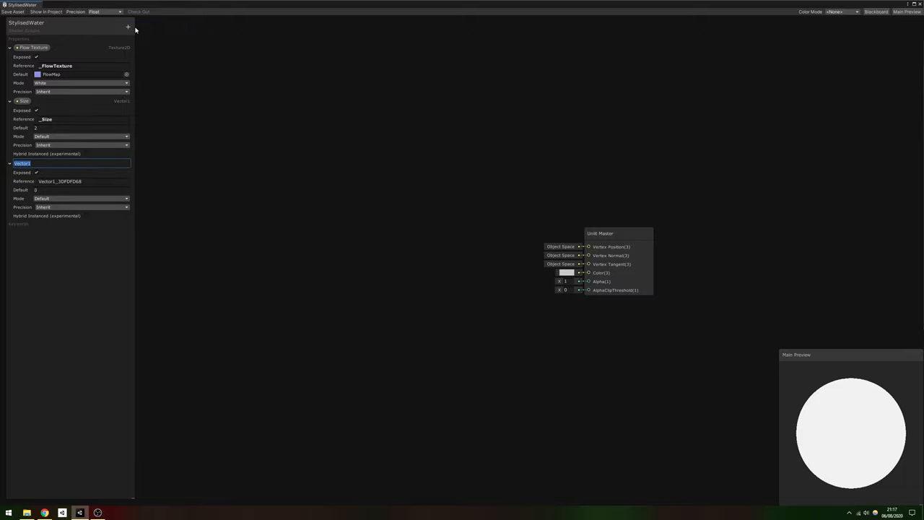
text(Flow Strength)
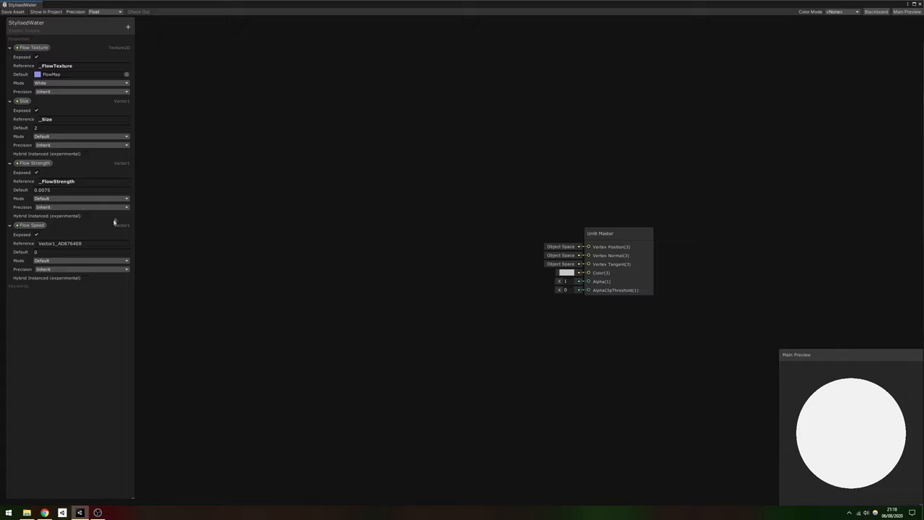
text(_FlowSpeed)
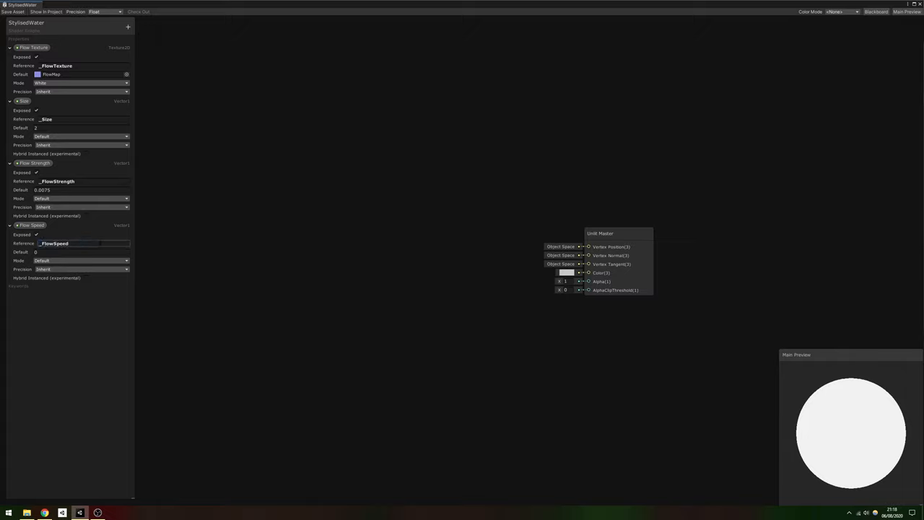
text(0.01)
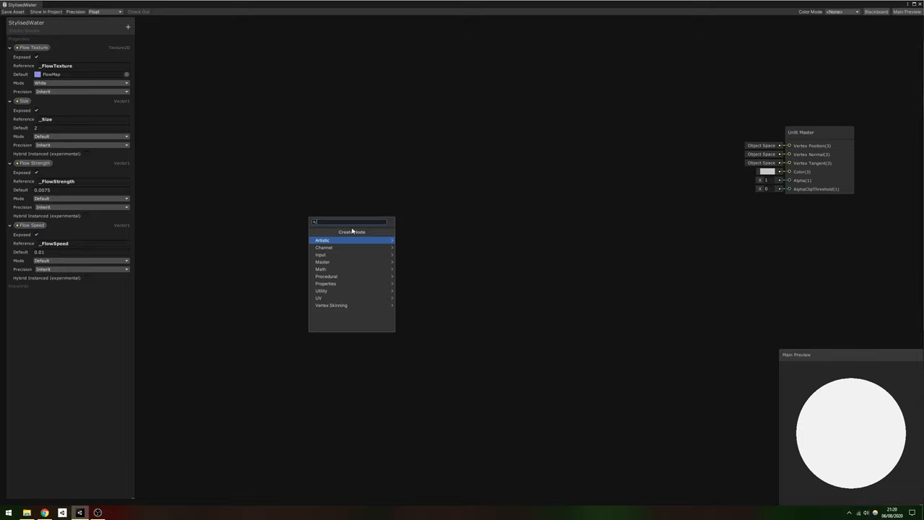
Step: Create a Normal From Texture node feeding a Multiply by Flow Strength
text(normal from)
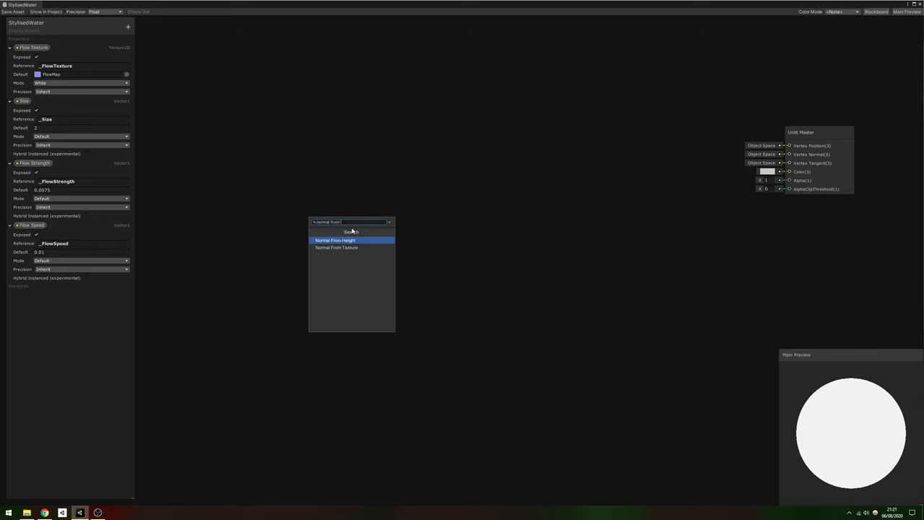
click(336, 247)
text(multipl)
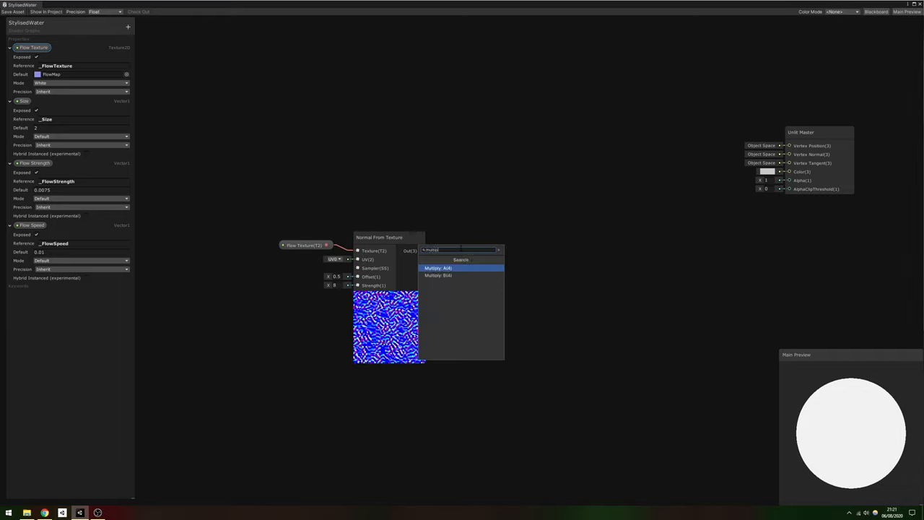
click(438, 268)
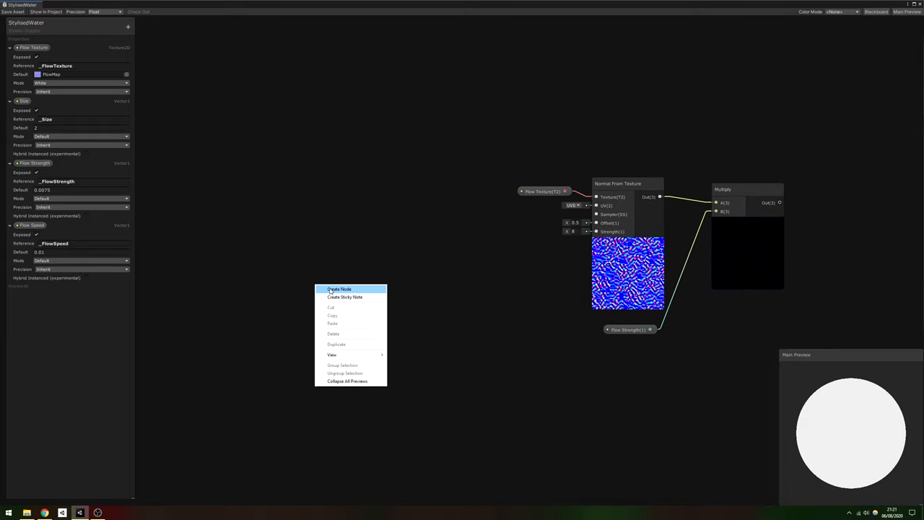
Step: Add a Time node and further nodes for the Flow Speed over Size offset
click(338, 289)
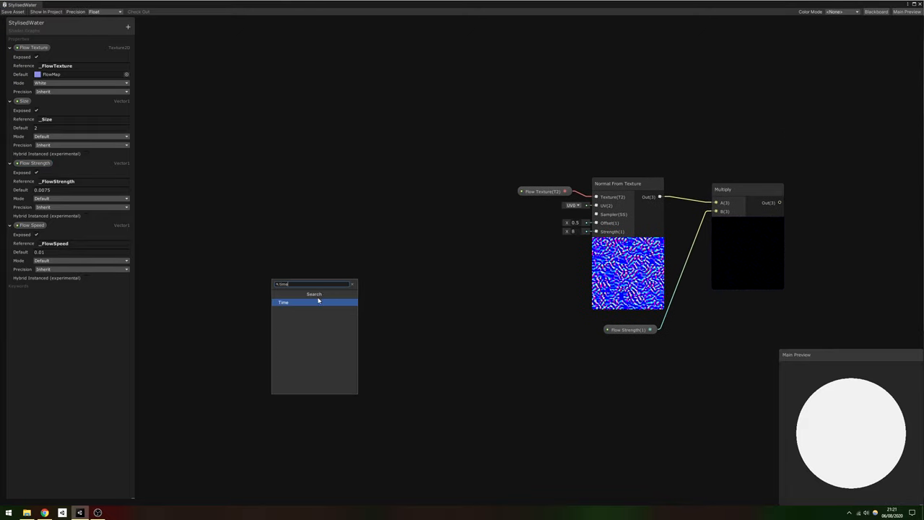
click(283, 302)
text(u)
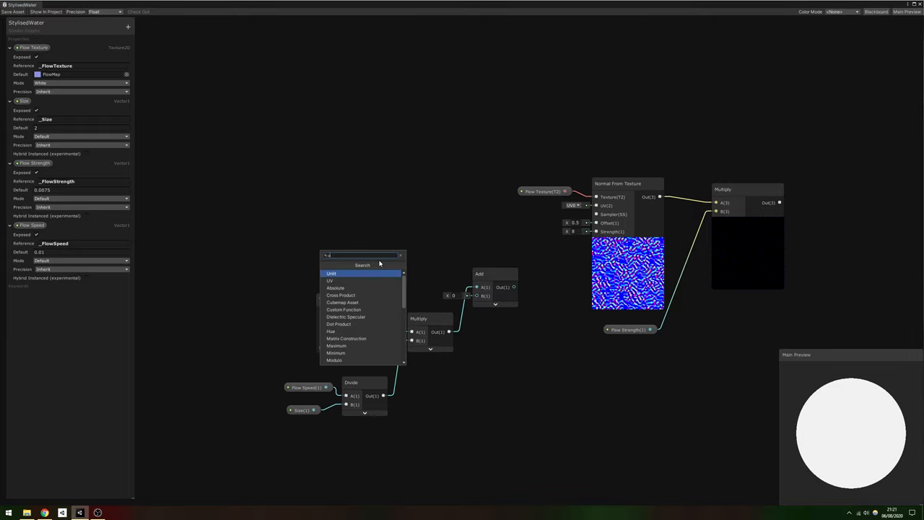
click(330, 280)
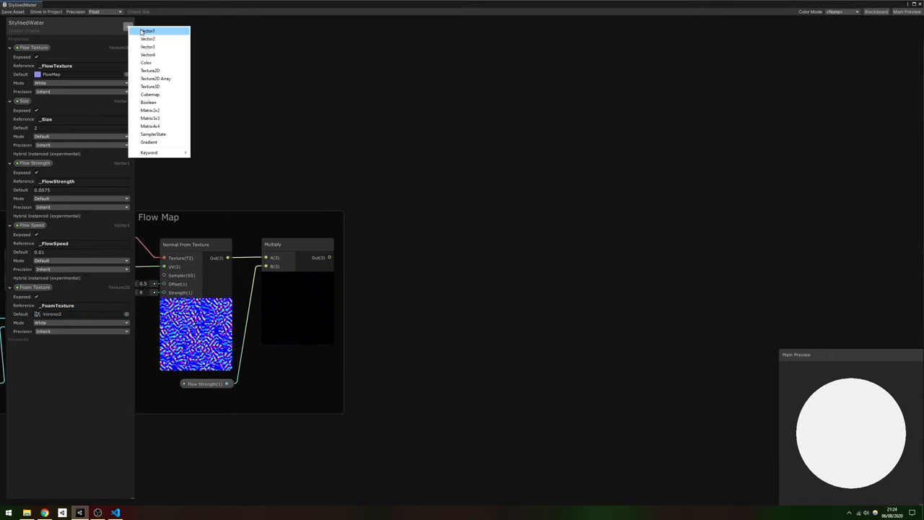
Step: Add the foam and water properties, giving Dark Foam Color the deep blue 003385
click(146, 62)
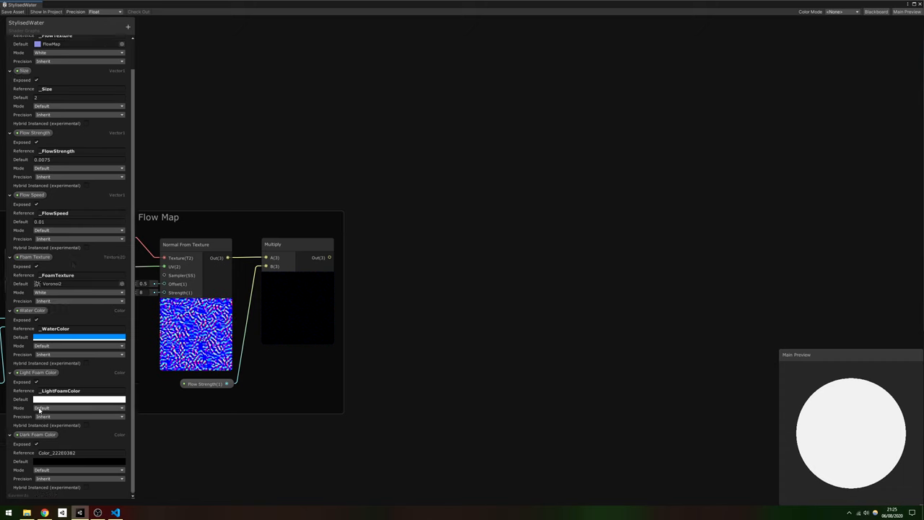
click(79, 399)
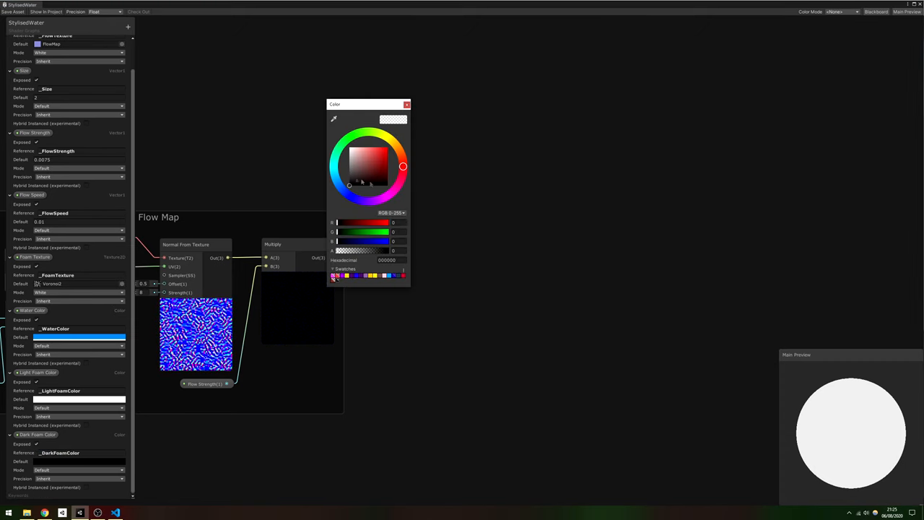
click(337, 182)
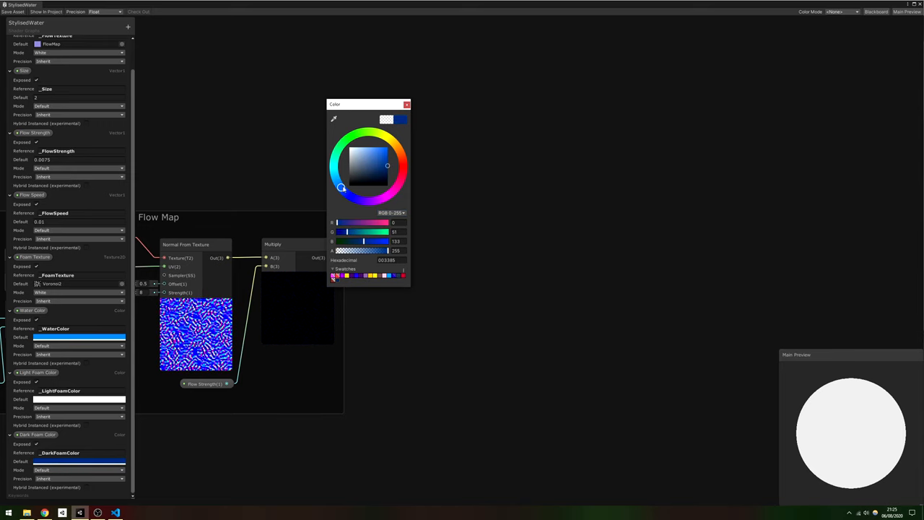
click(458, 126)
text(mul)
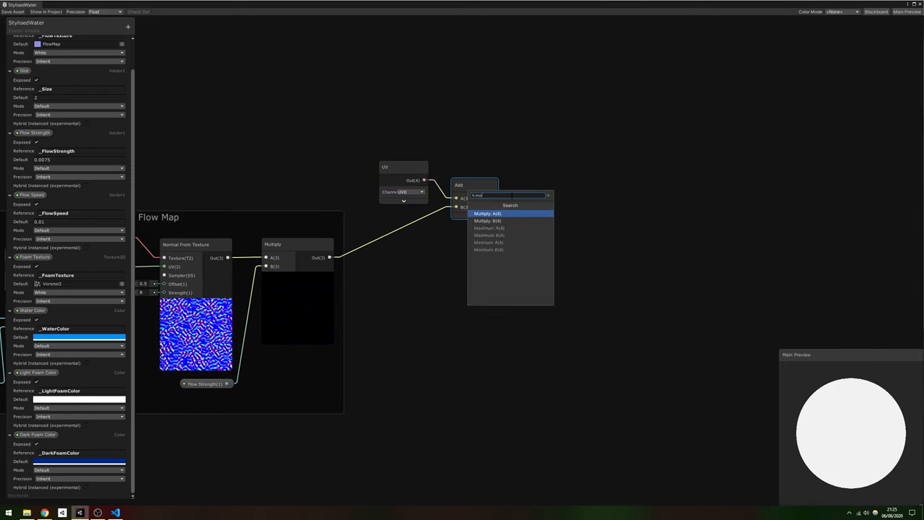
Step: Scale flow-offset UVs by Size, offset them by 0.1,0.1, and lerp the foam samples
click(487, 213)
text(add)
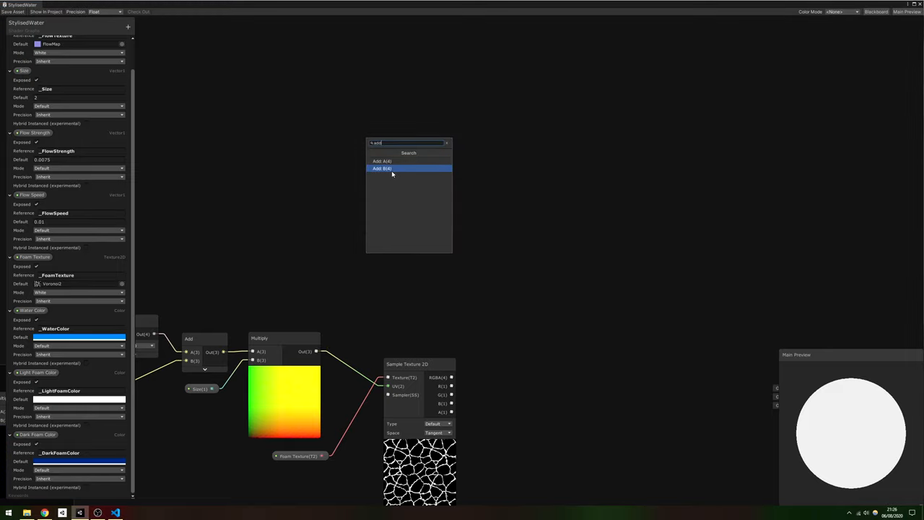
click(392, 168)
text(lerp)
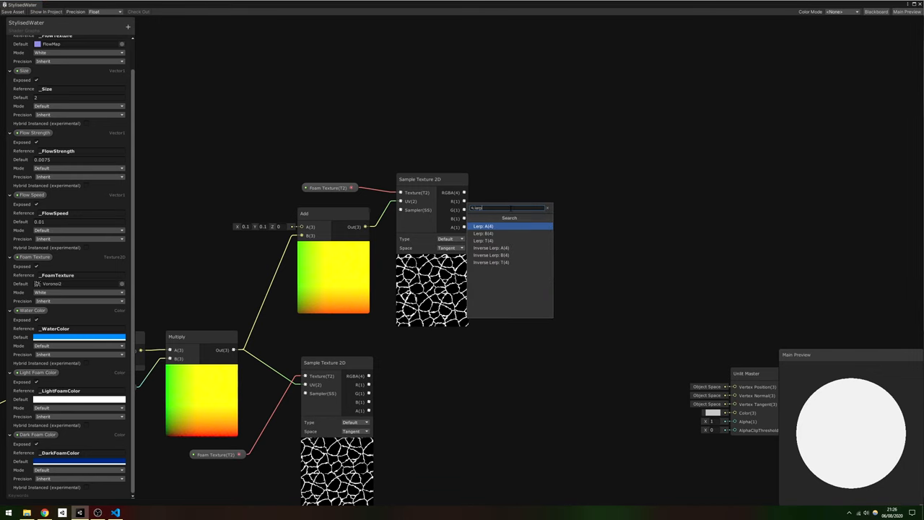
click(483, 226)
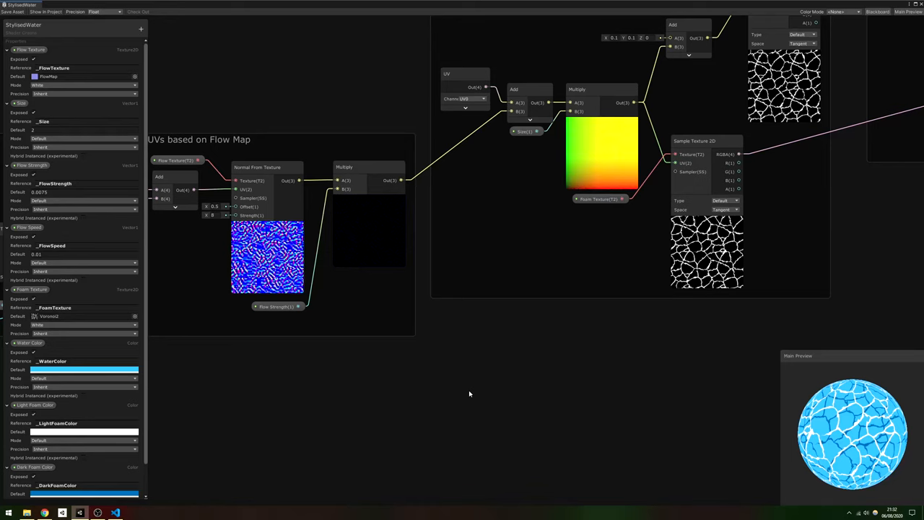
Step: Add the Foam Distance property plus Screen Position and Scene Depth nodes
click(141, 29)
text(Foam Distance)
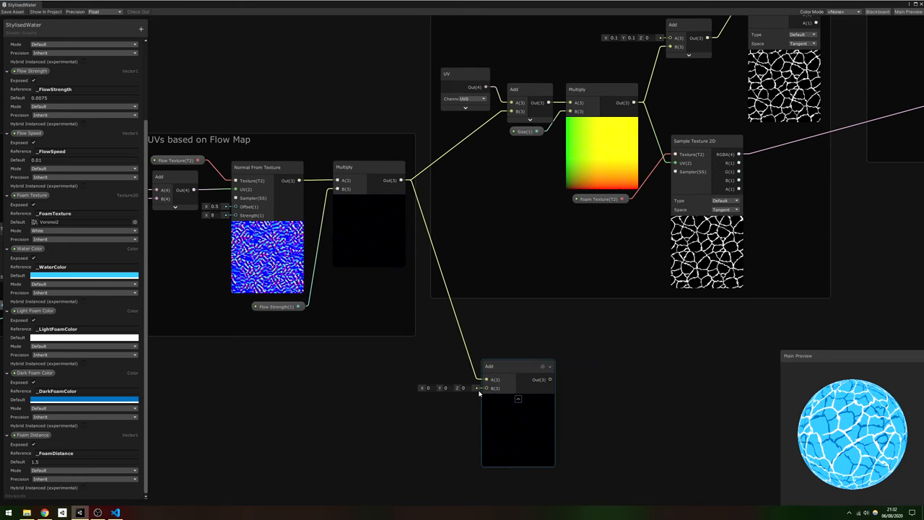
text(screen p)
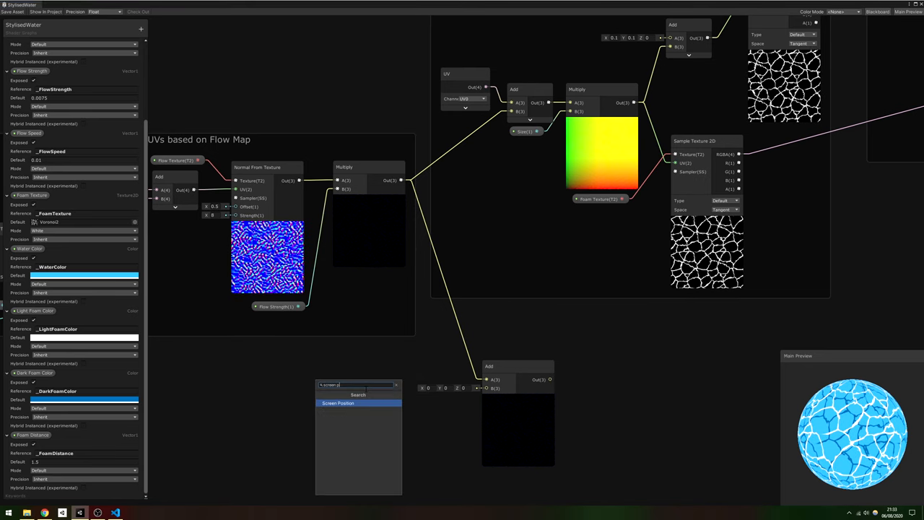
click(338, 403)
text(scene)
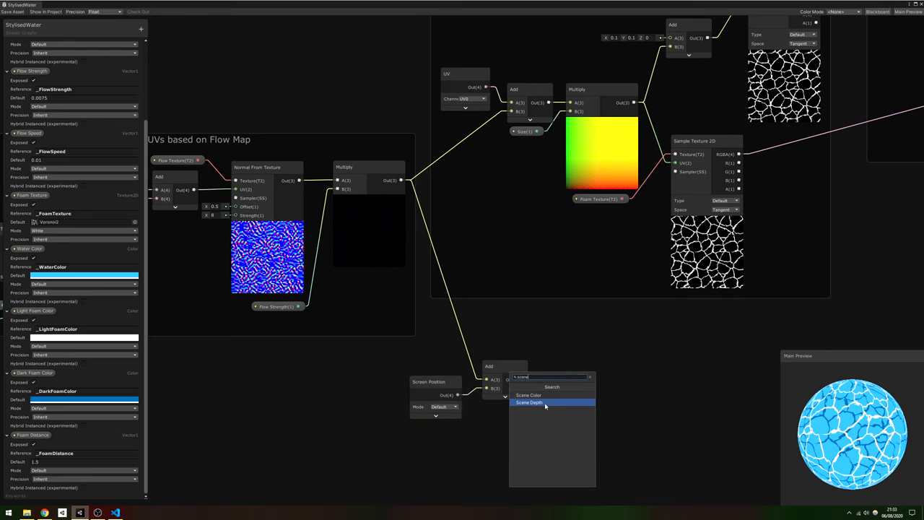
click(529, 402)
text(split)
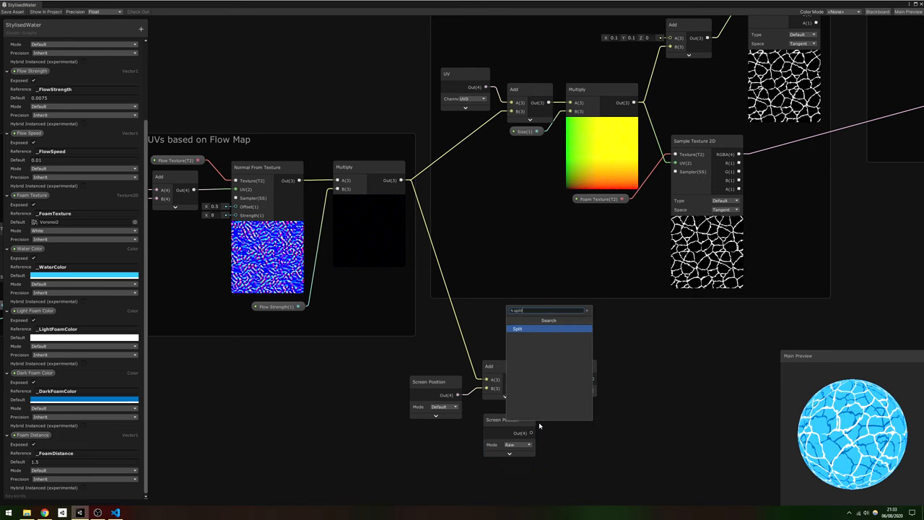
Step: Chain Split (Raw), Subtract, Divide by Foam Distance, Saturate and Step into a foam mask
click(517, 329)
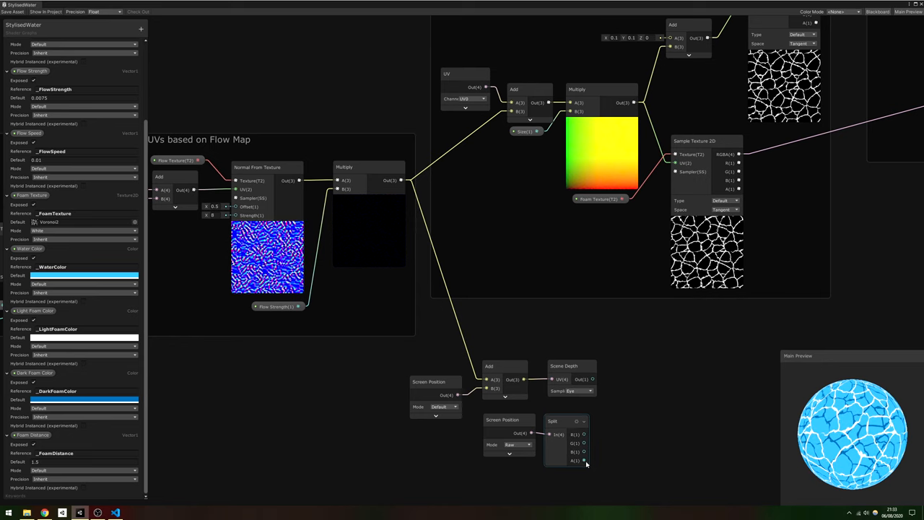
text(sub)
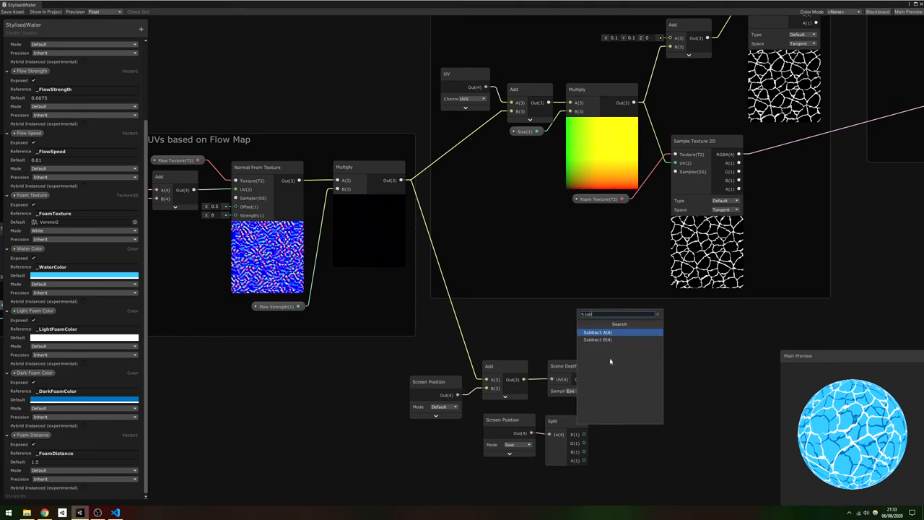
click(597, 332)
text(div)
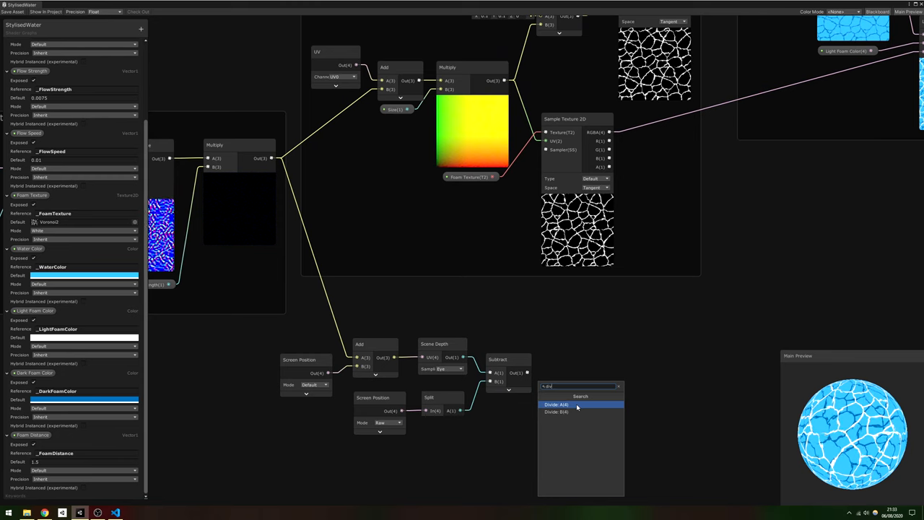
click(556, 404)
text(sat)
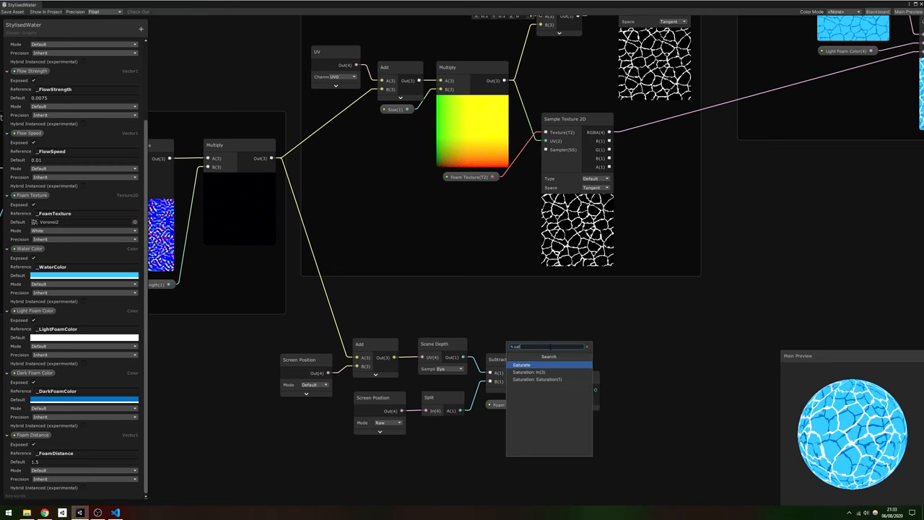
click(521, 364)
text(st)
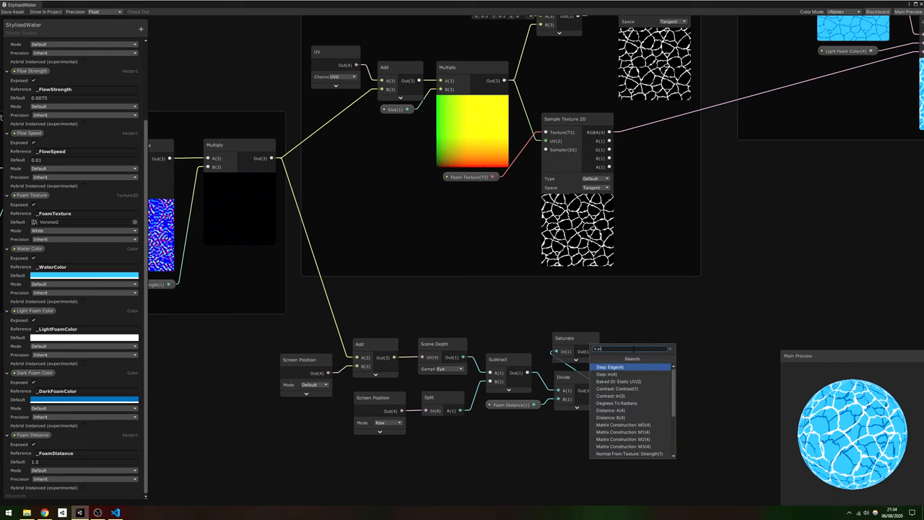
click(610, 367)
text(lerp)
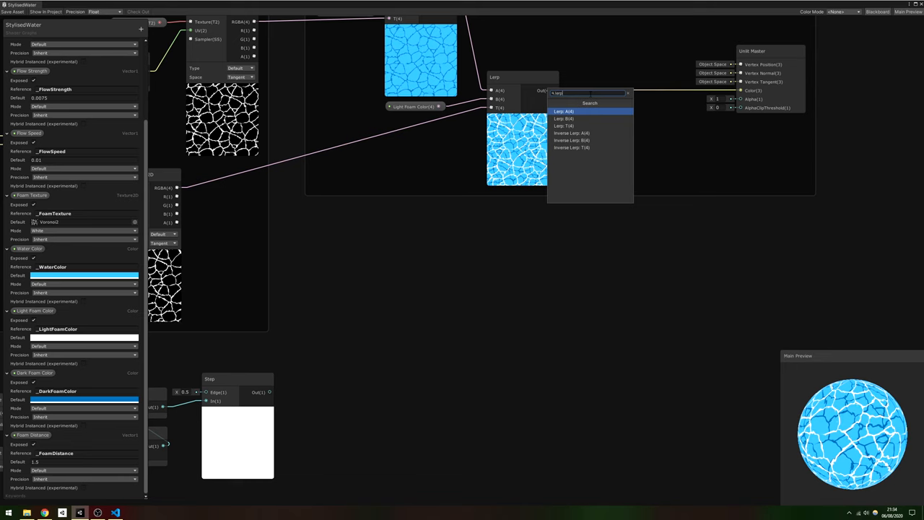
Step: Add a Lerp blending Light Foam Color using the intersection foam mask
click(563, 111)
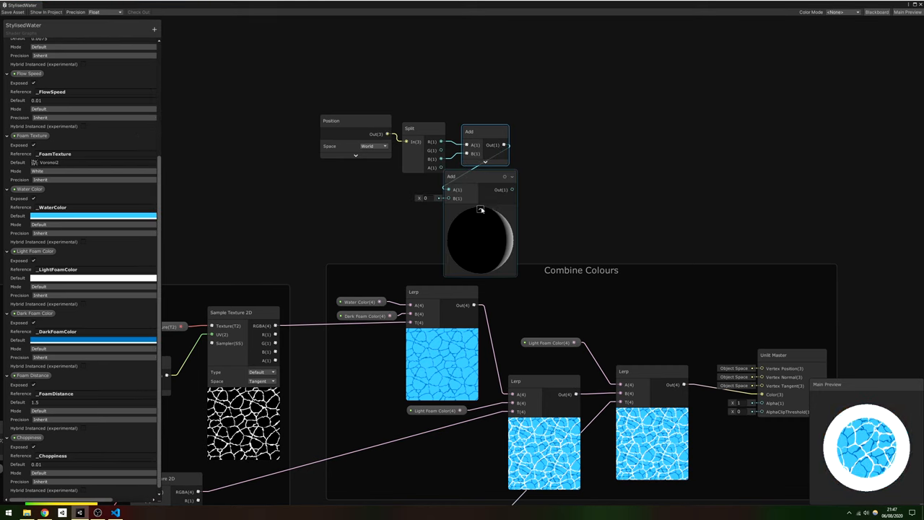
Step: Add Time, a Choppiness Multiply, a Vector 3 Y and an object Position node
text(Time)
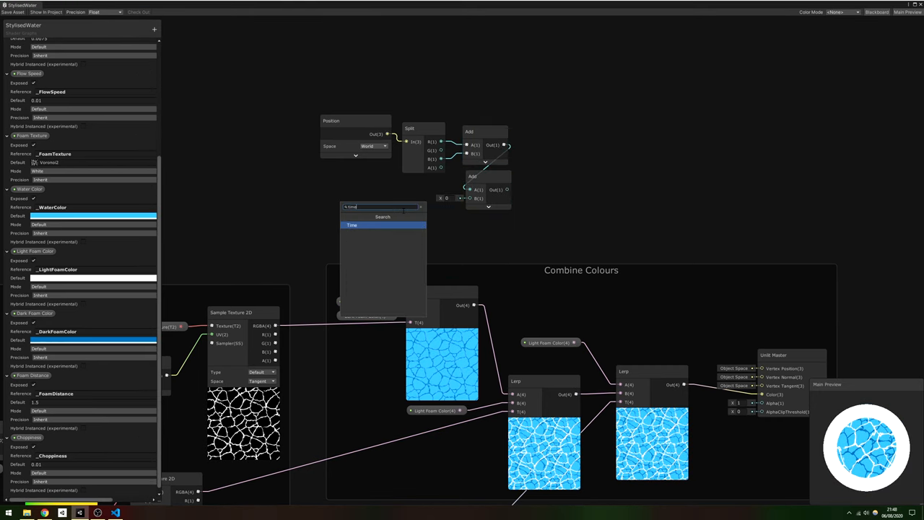
click(352, 224)
text(mul)
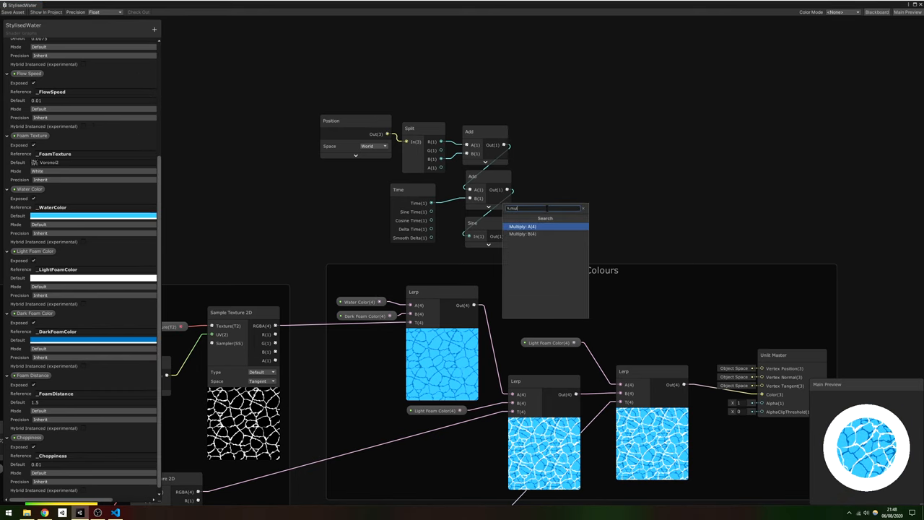
click(523, 226)
text(vec)
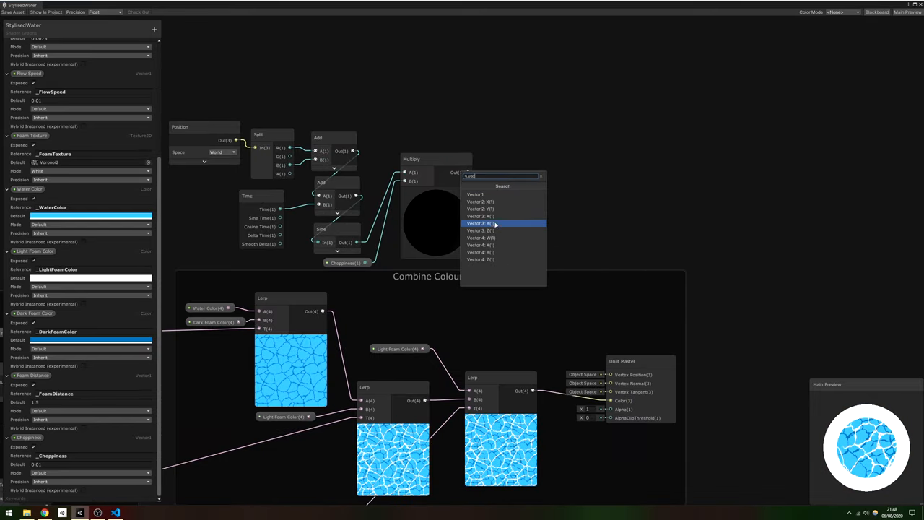
click(480, 223)
text(pos)
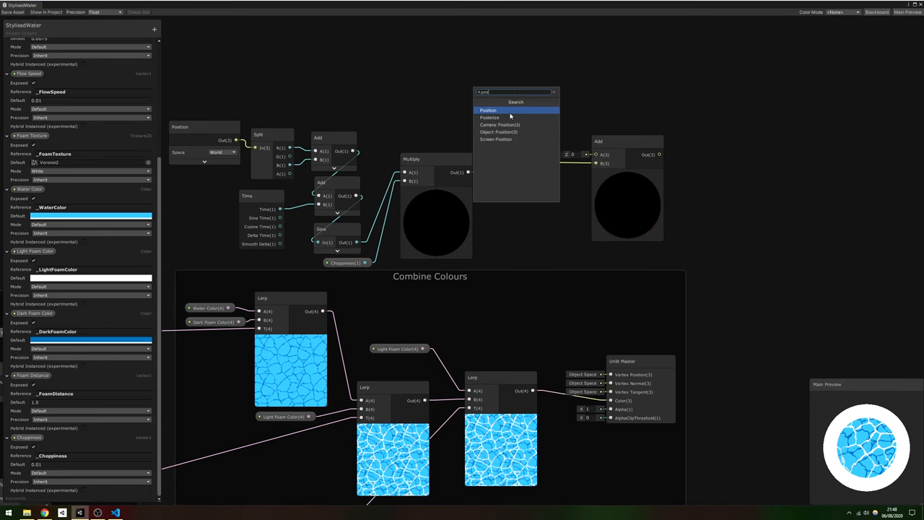
click(489, 109)
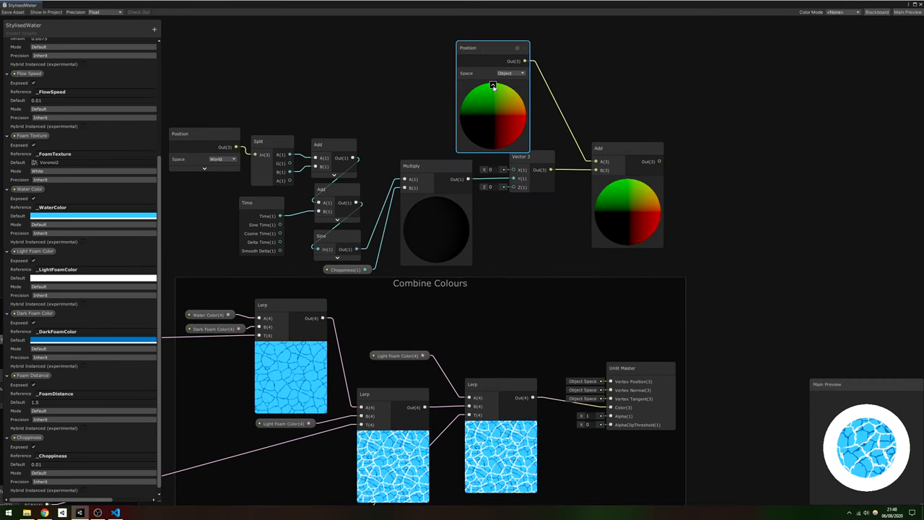